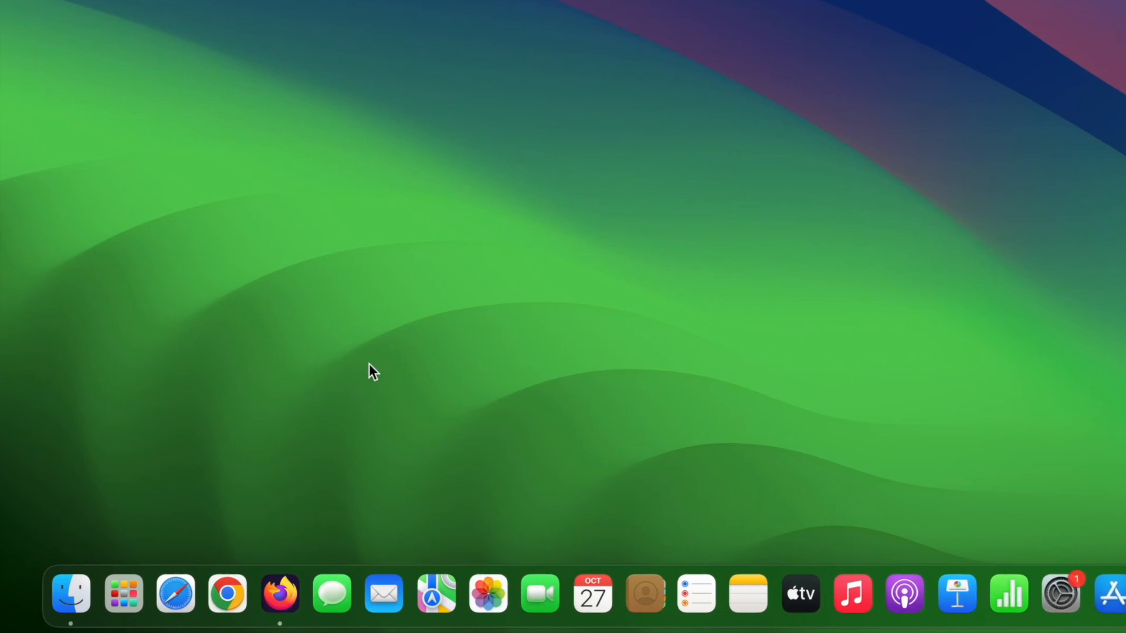
- Put Launchpad into jiggle mode and use GarageBand's X badge to remove it
click(121, 594)
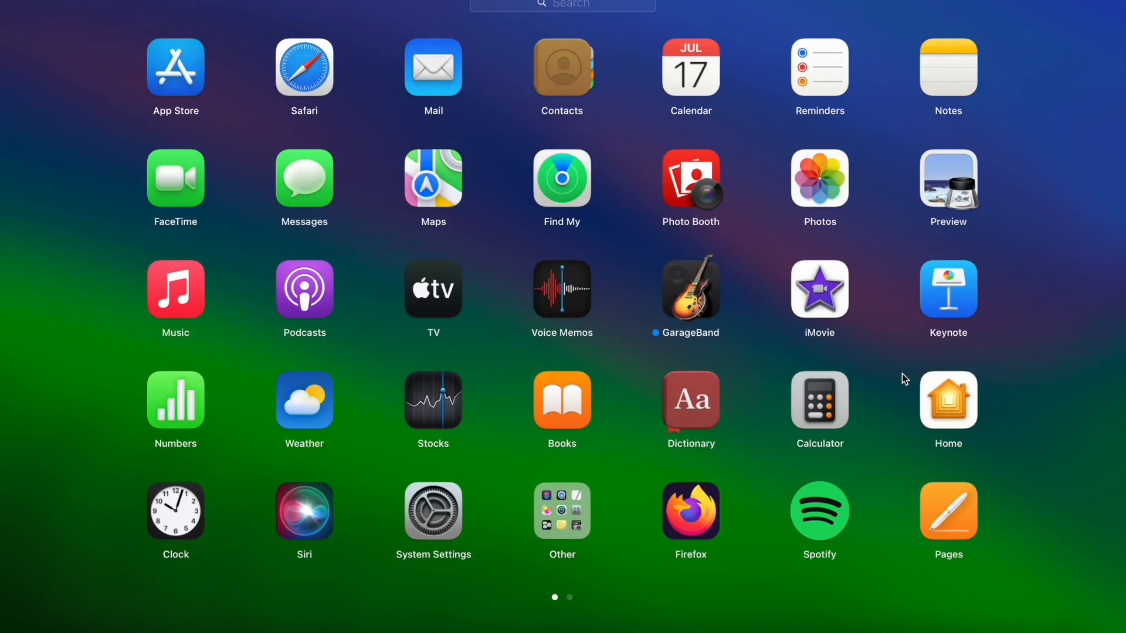
scroll(left, 3)
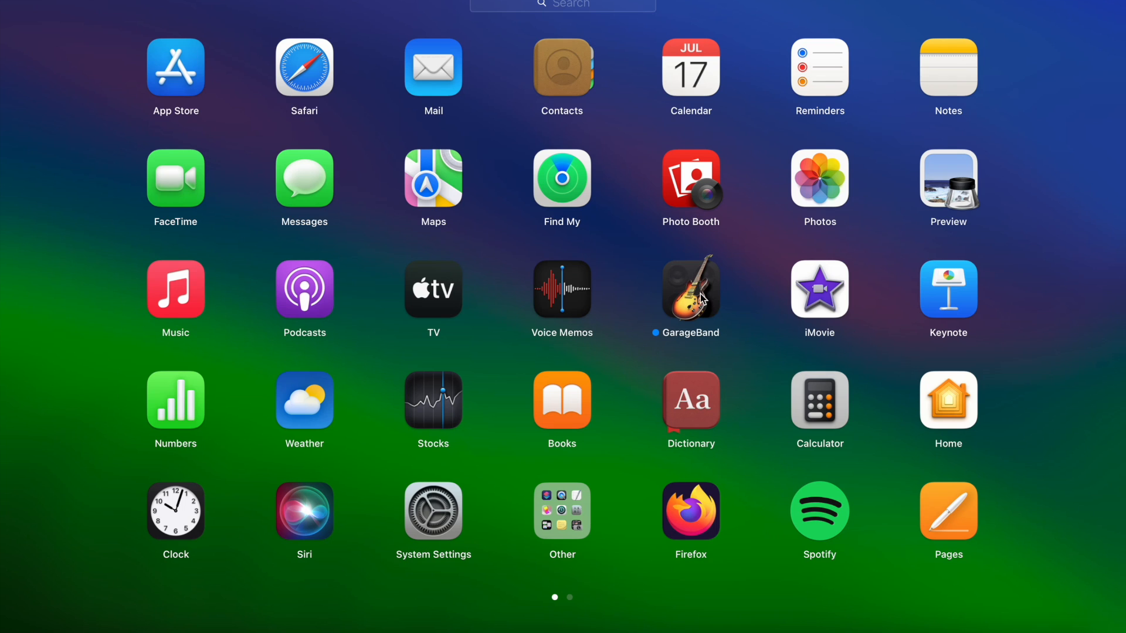
click(691, 291)
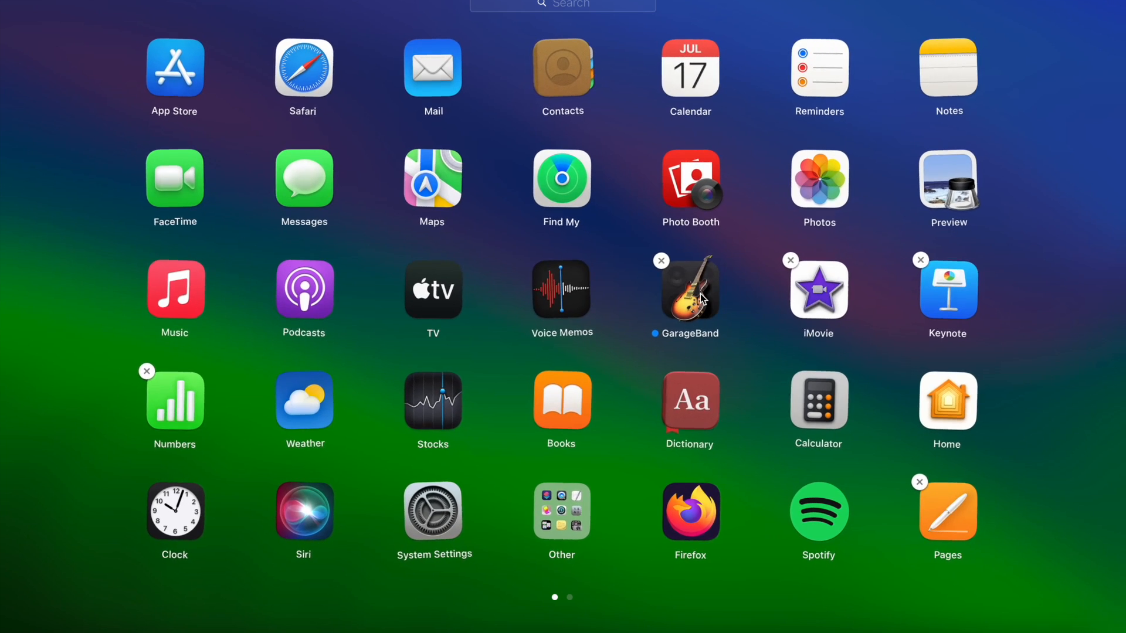
mouse_move(722, 351)
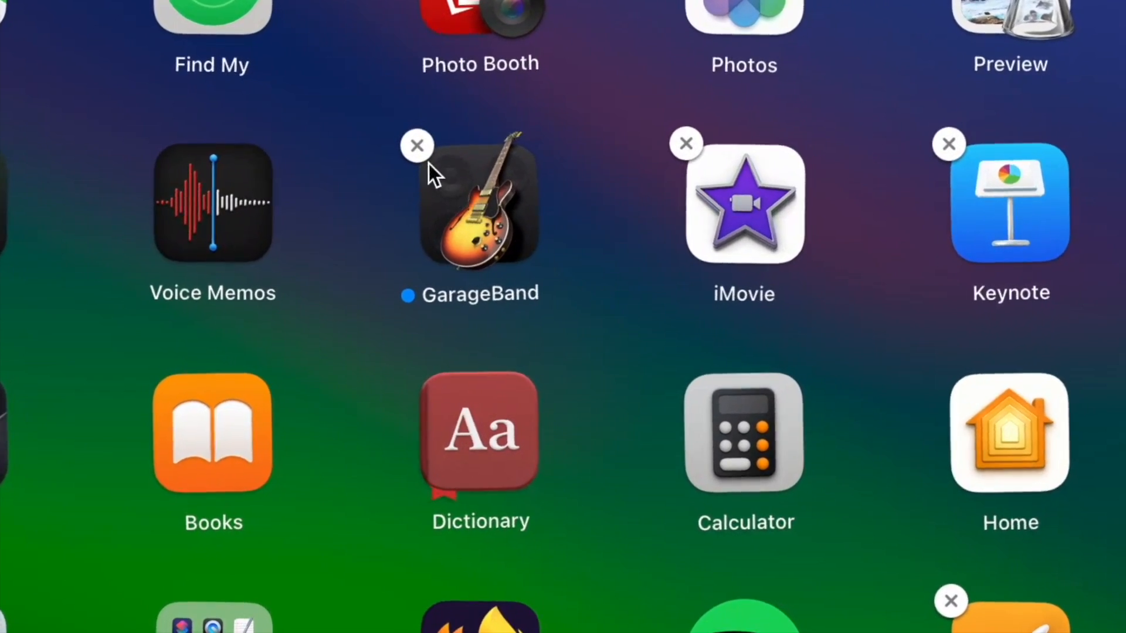
click(416, 145)
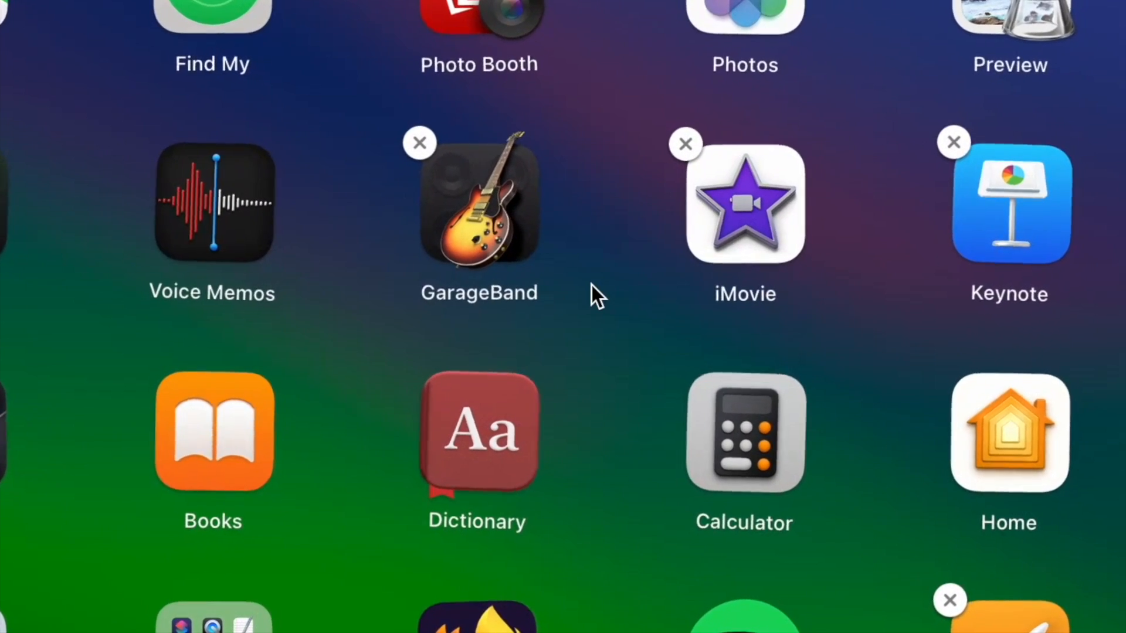
mouse_move(499, 139)
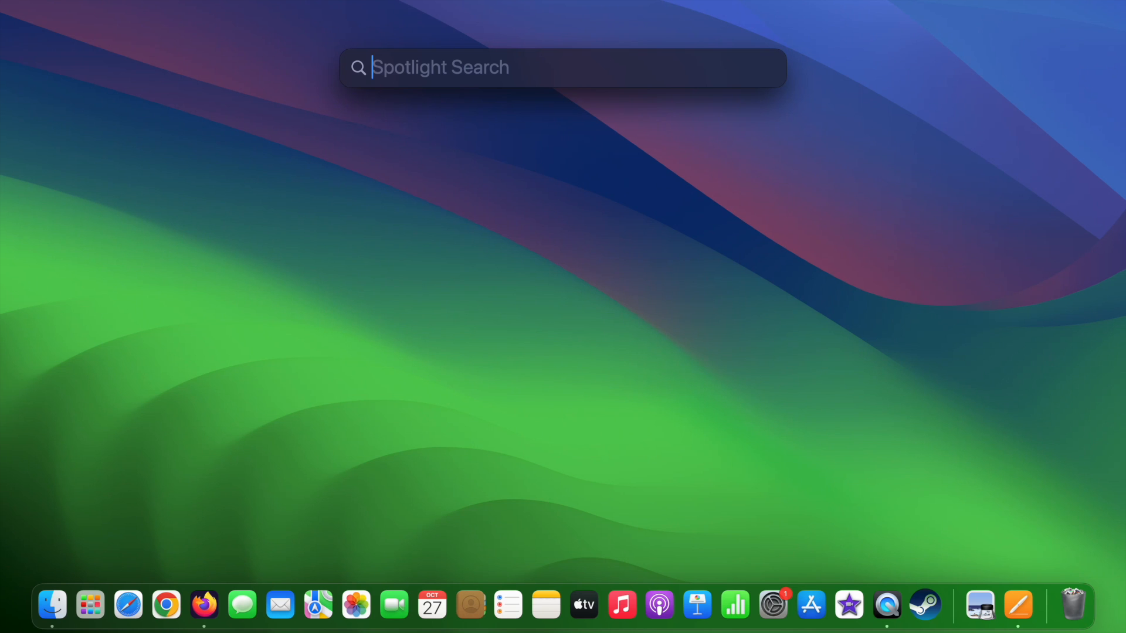
- Find Applications via Spotlight and drag DaVinci Resolve onto the Dock's Bin
text(applications)
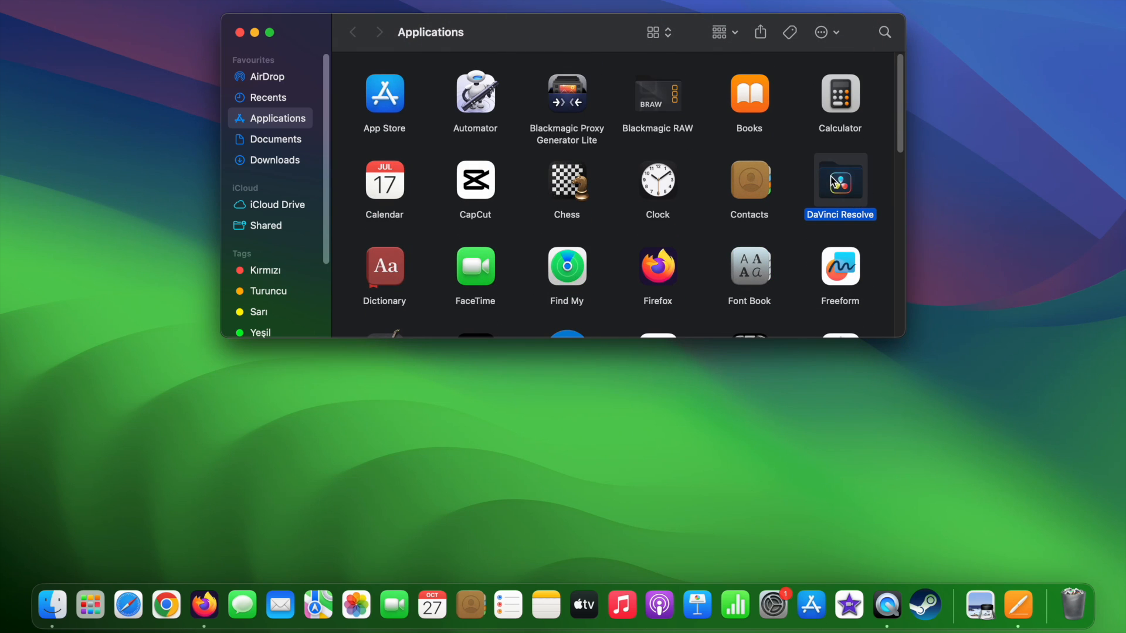
drag(839, 181, 1068, 516)
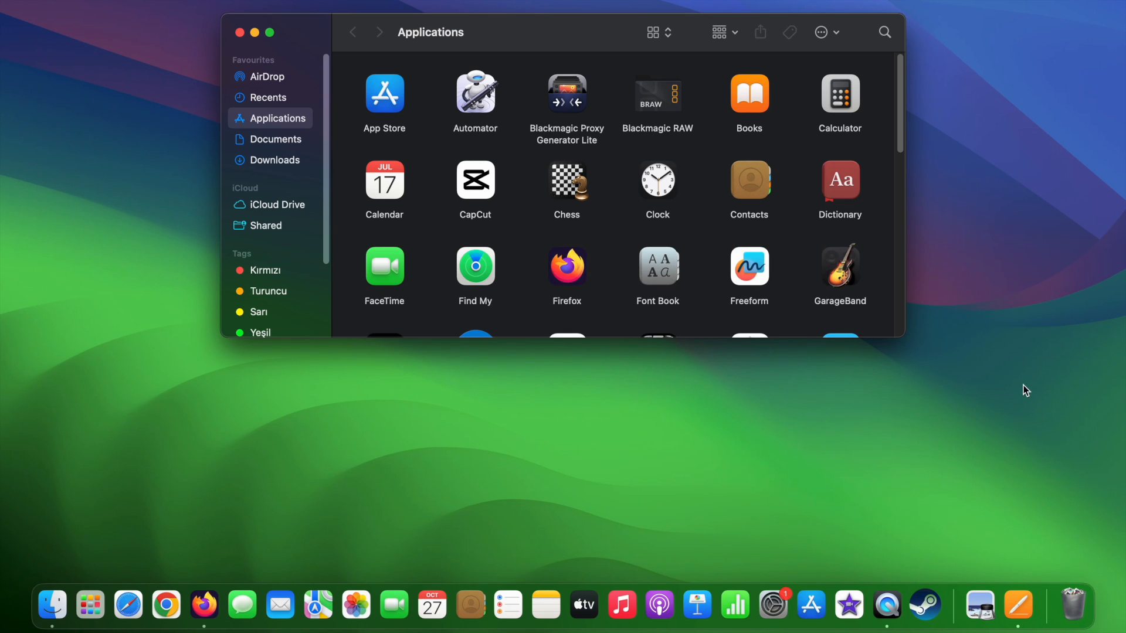
mouse_move(646, 176)
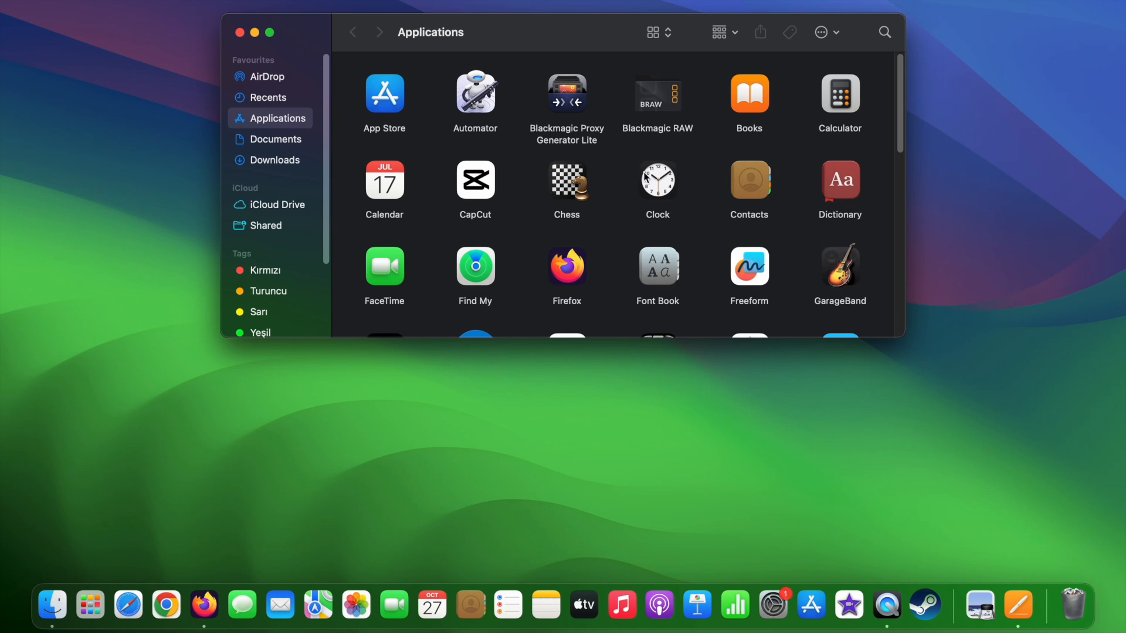
mouse_move(845, 379)
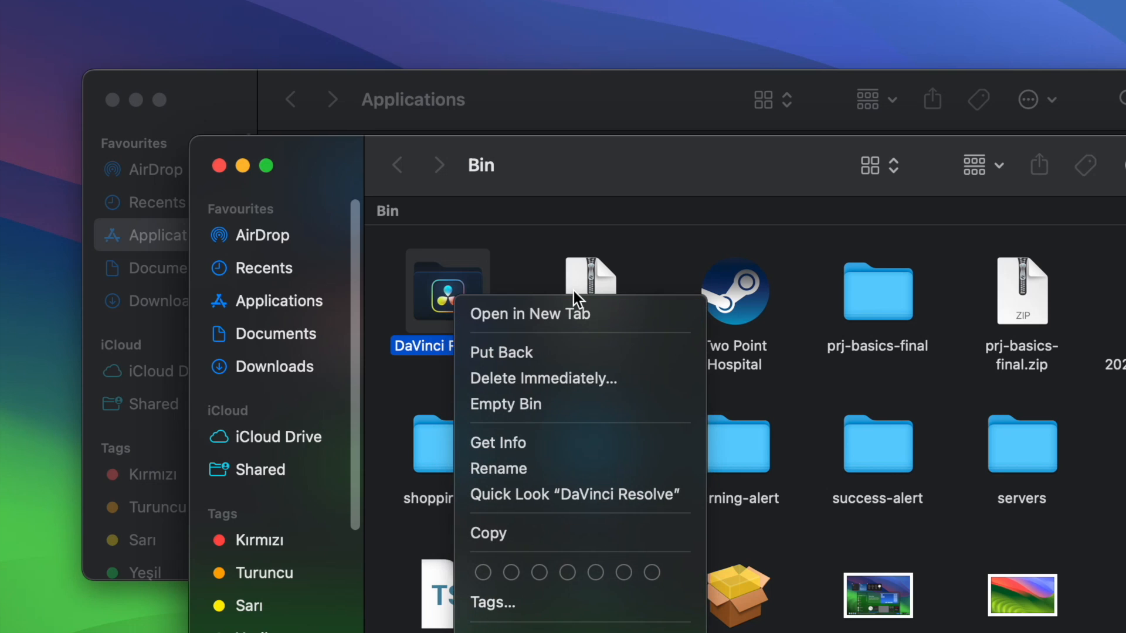
mouse_move(553, 384)
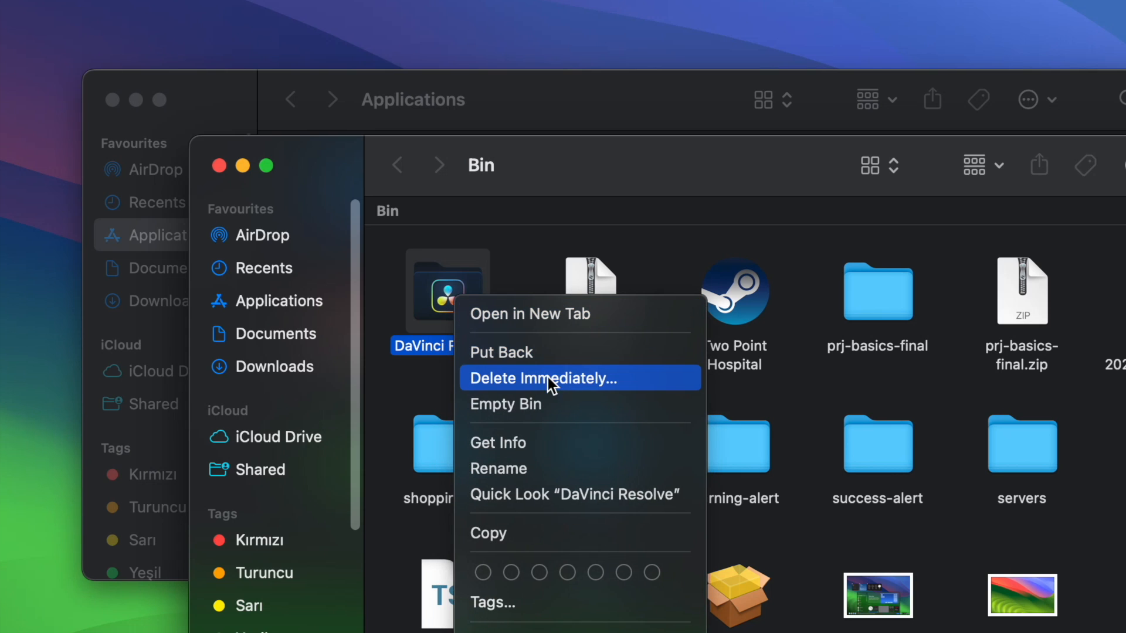
mouse_move(616, 383)
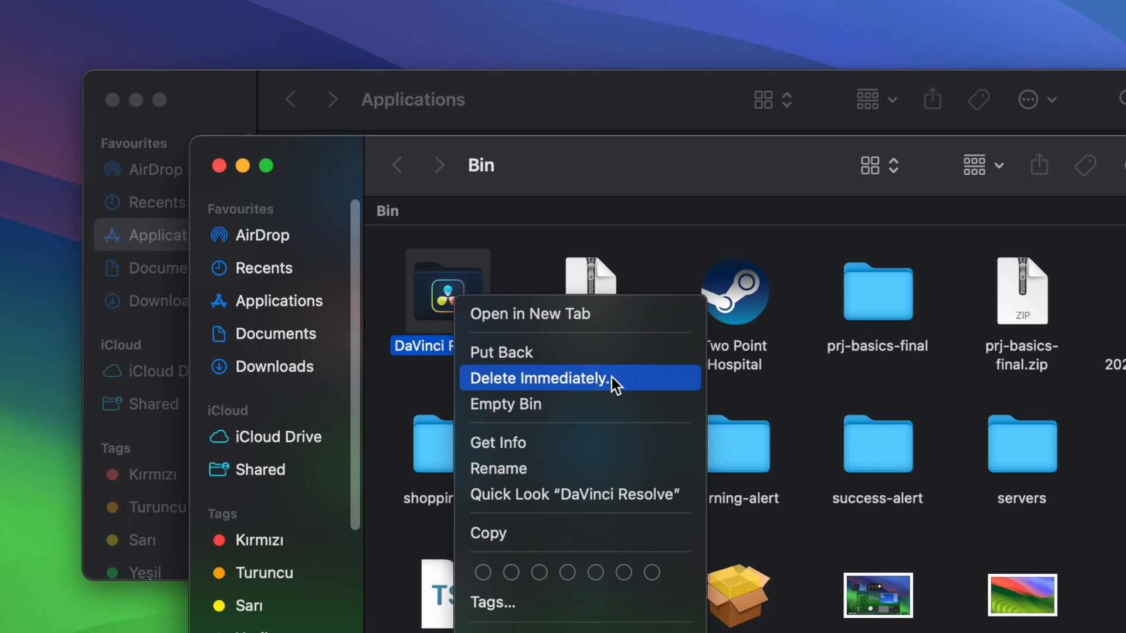
mouse_move(548, 362)
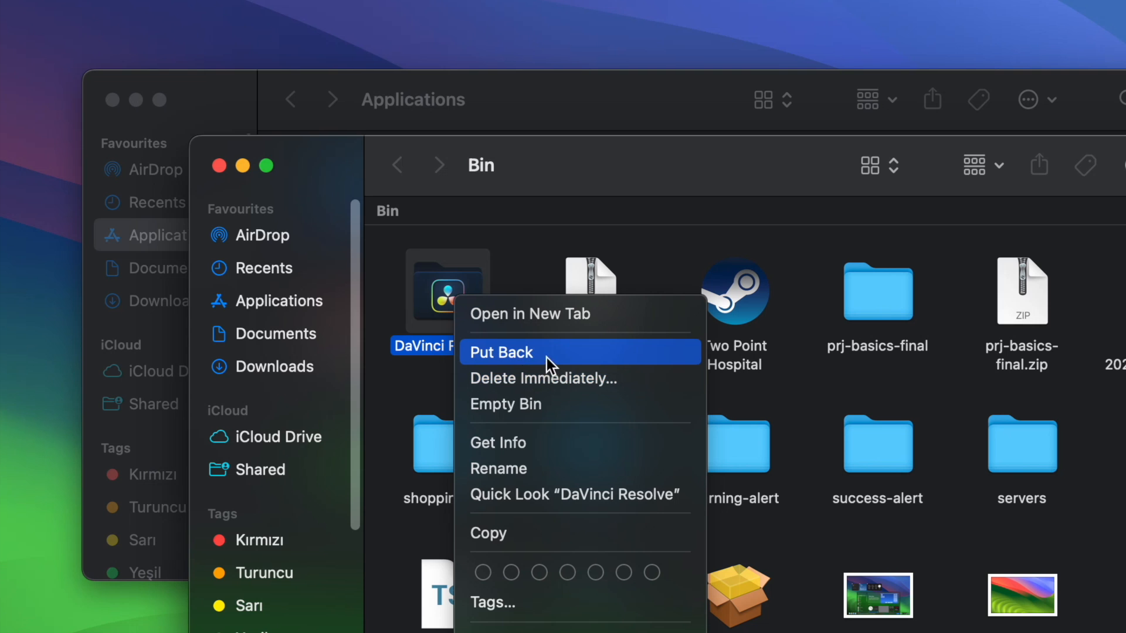
- Put DaVinci Resolve back from the Bin into the Applications folder
click(502, 352)
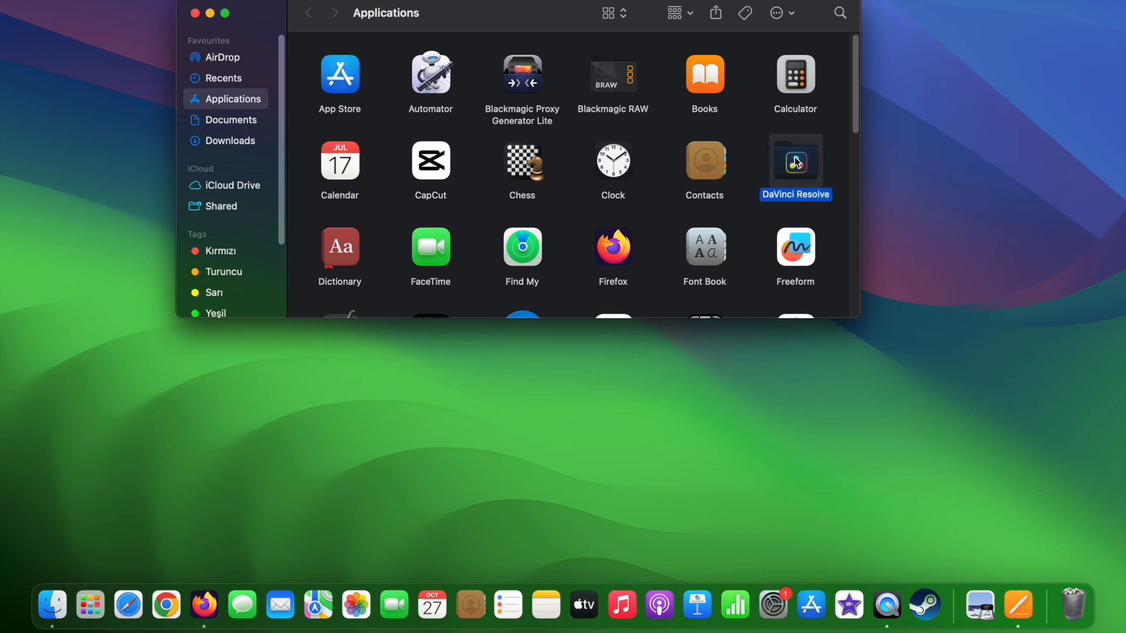
mouse_move(954, 258)
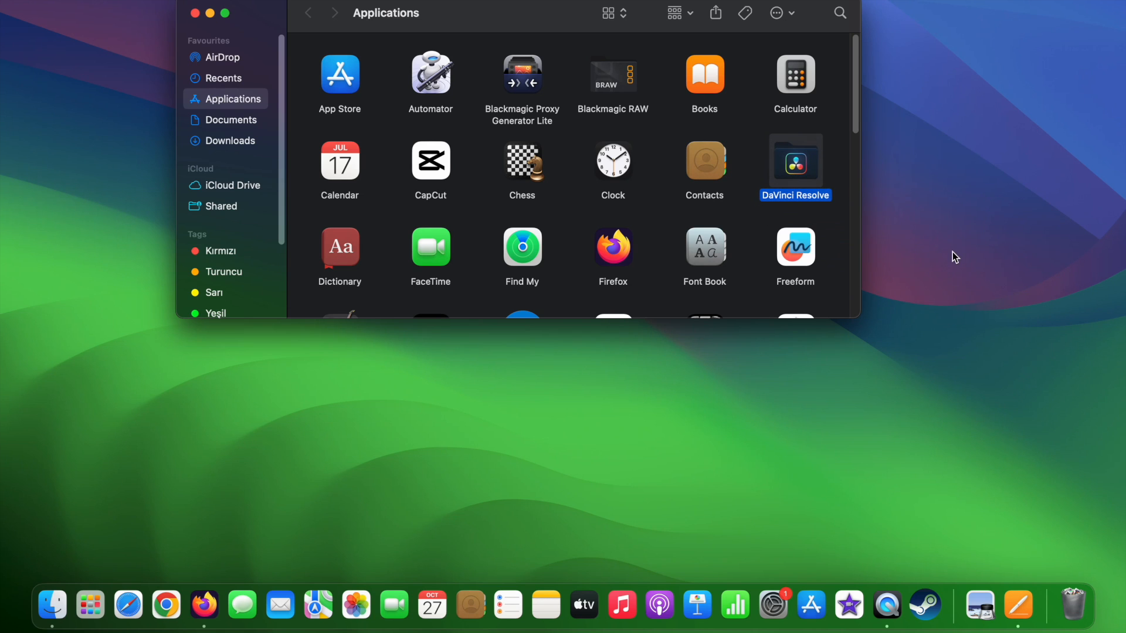
mouse_move(874, 205)
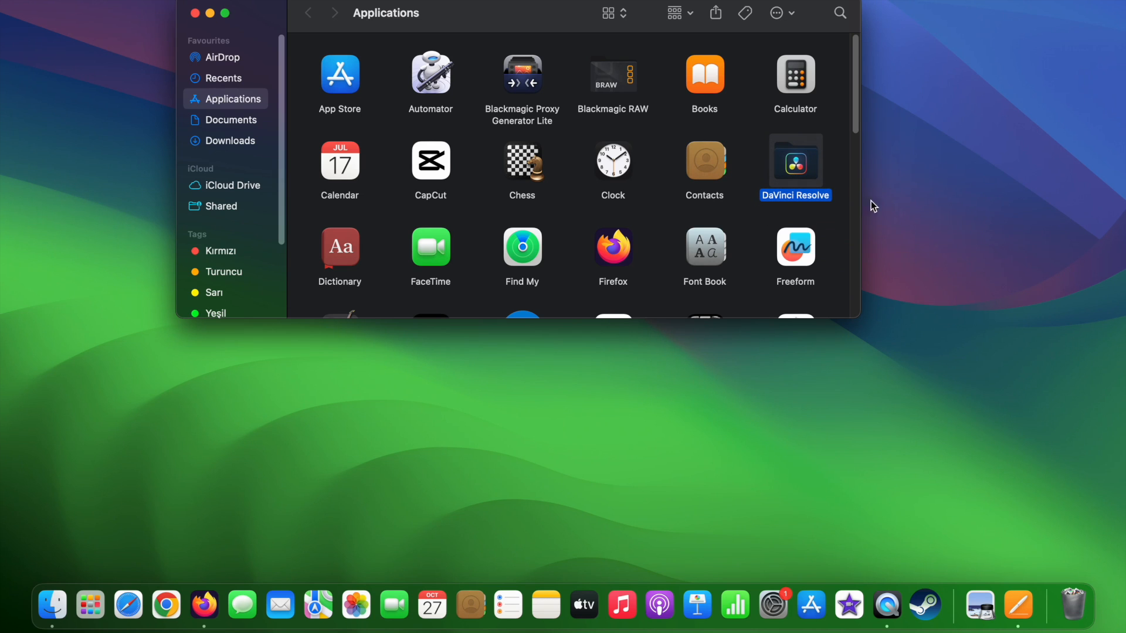
mouse_move(865, 190)
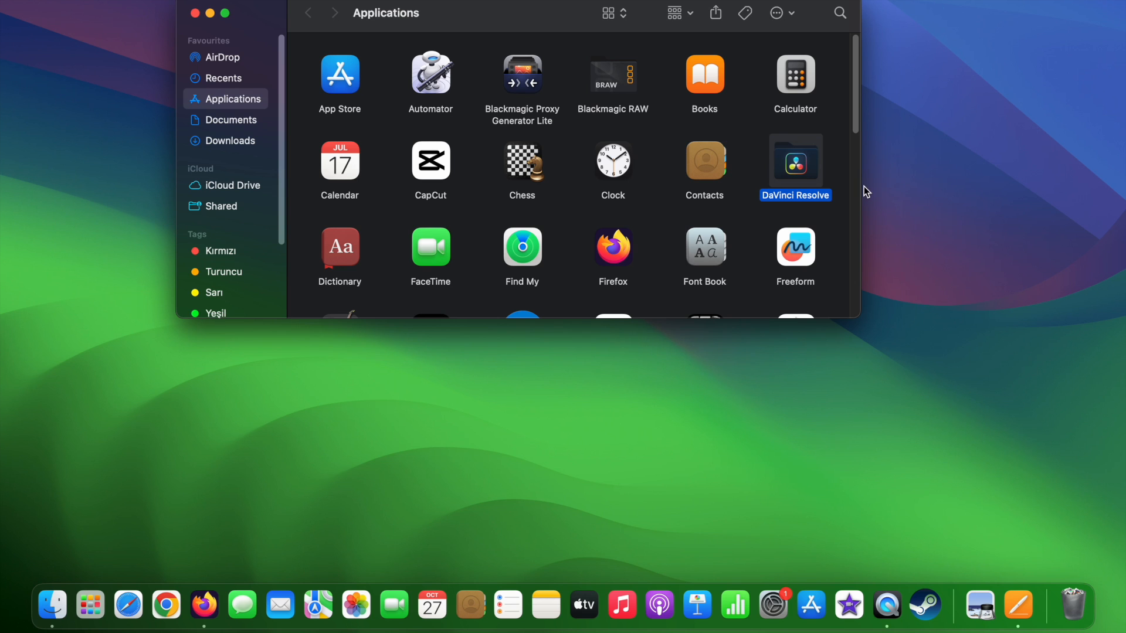
mouse_move(216, 7)
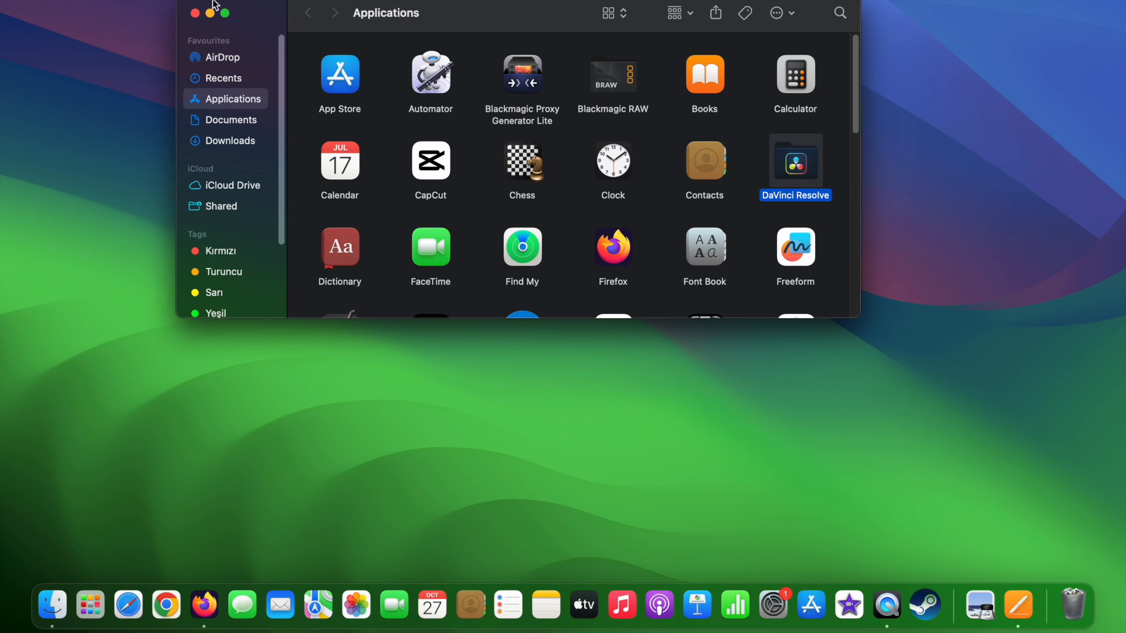
- Navigate System Settings to General > Storage and reveal the category usage list
click(190, 13)
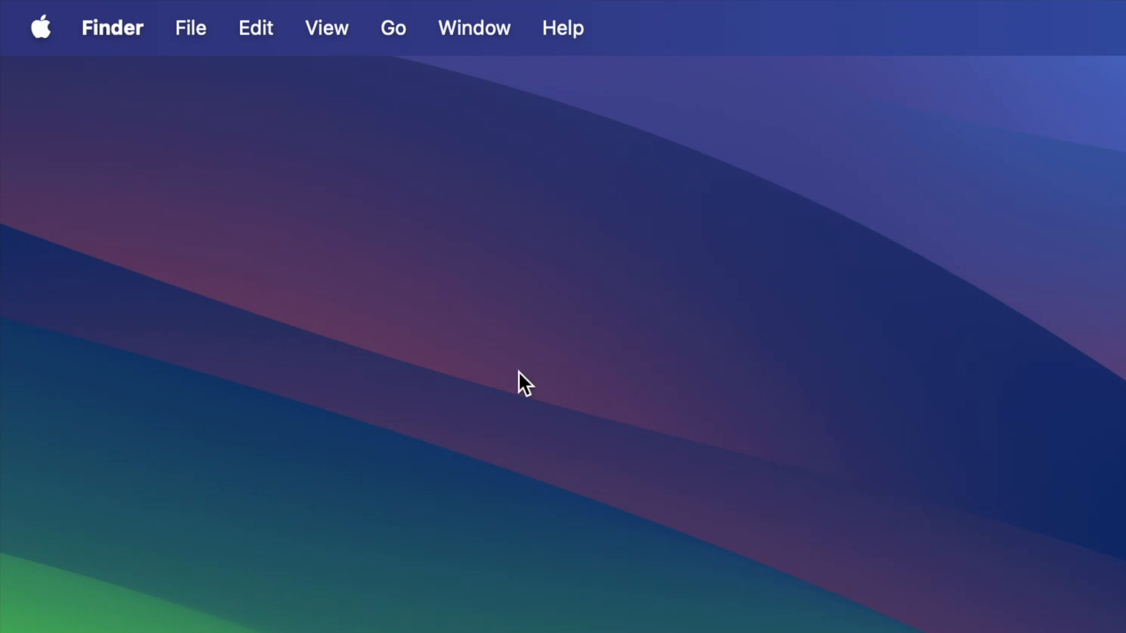
click(44, 26)
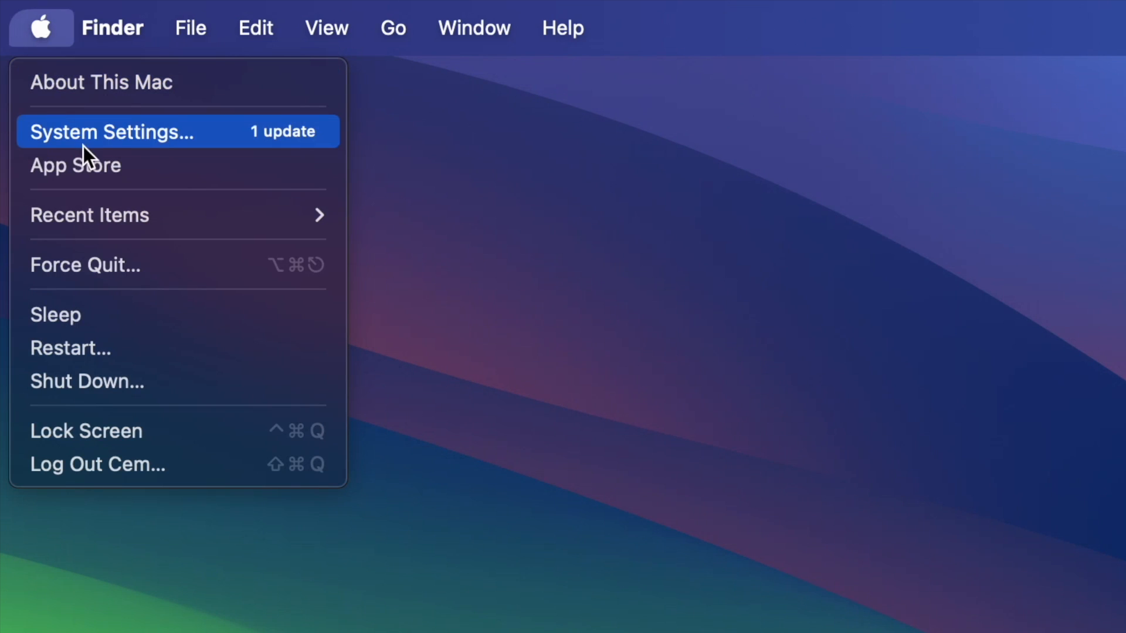
click(112, 132)
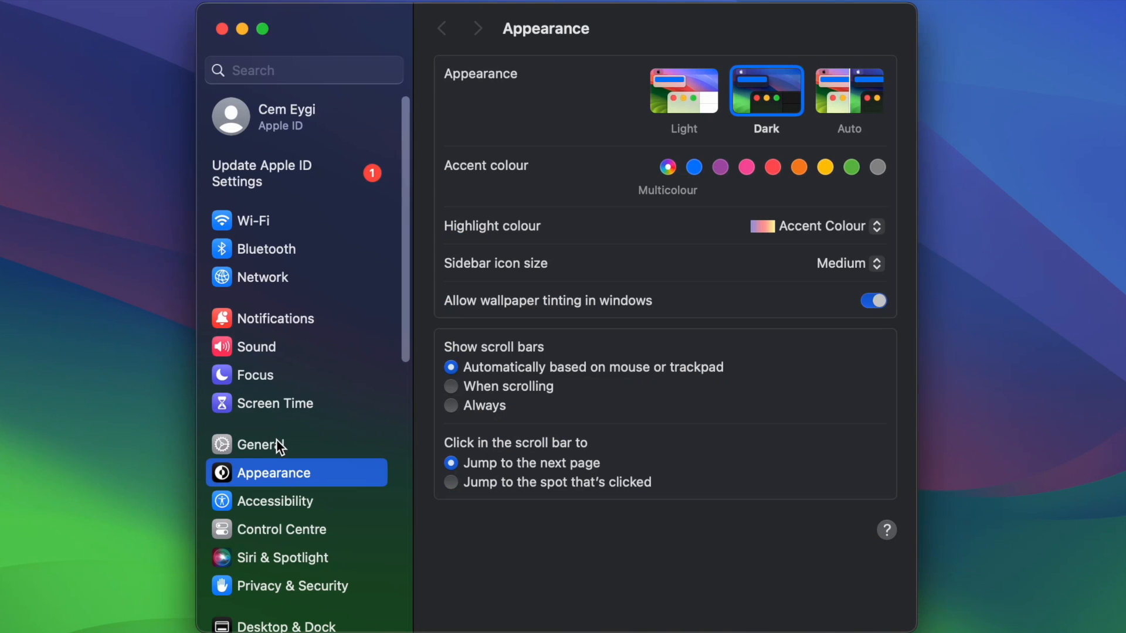
click(260, 444)
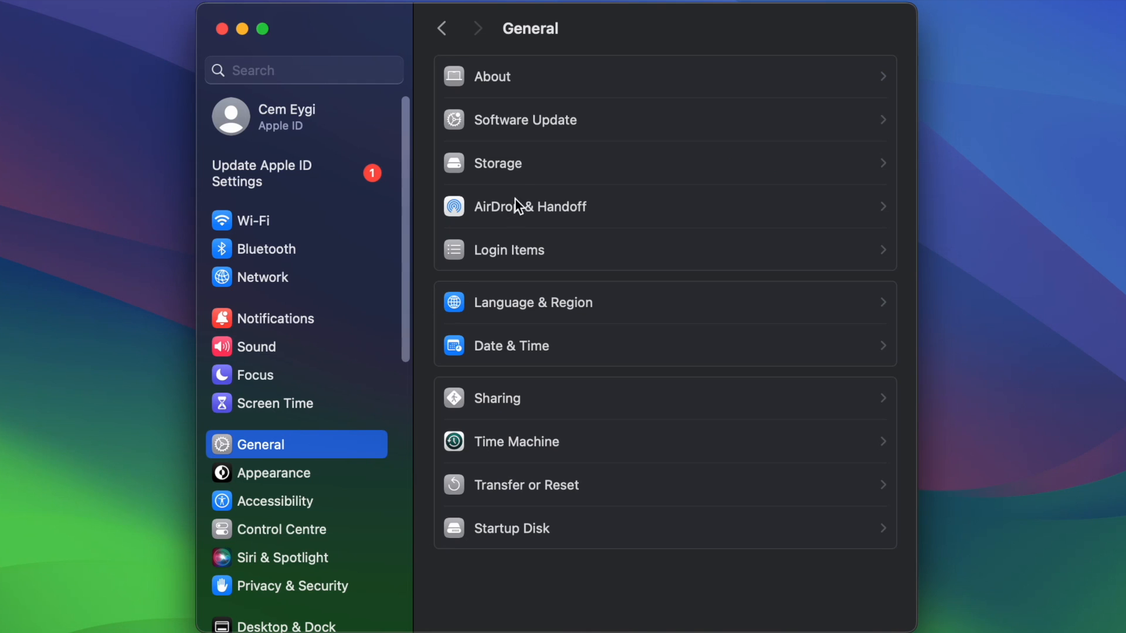
click(497, 163)
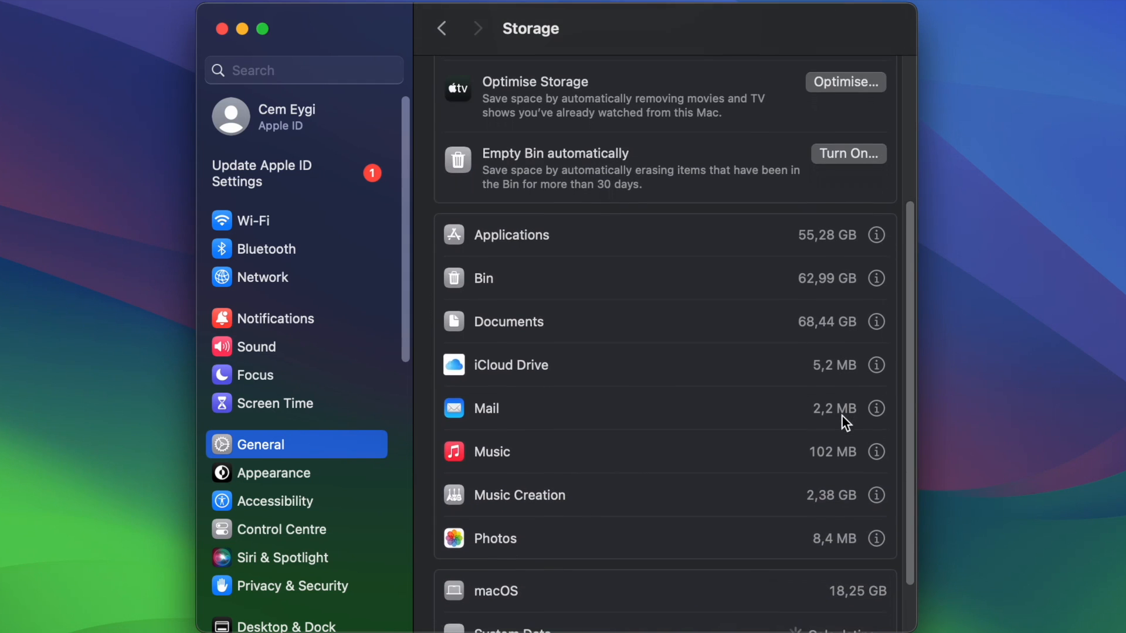
scroll(down, 3)
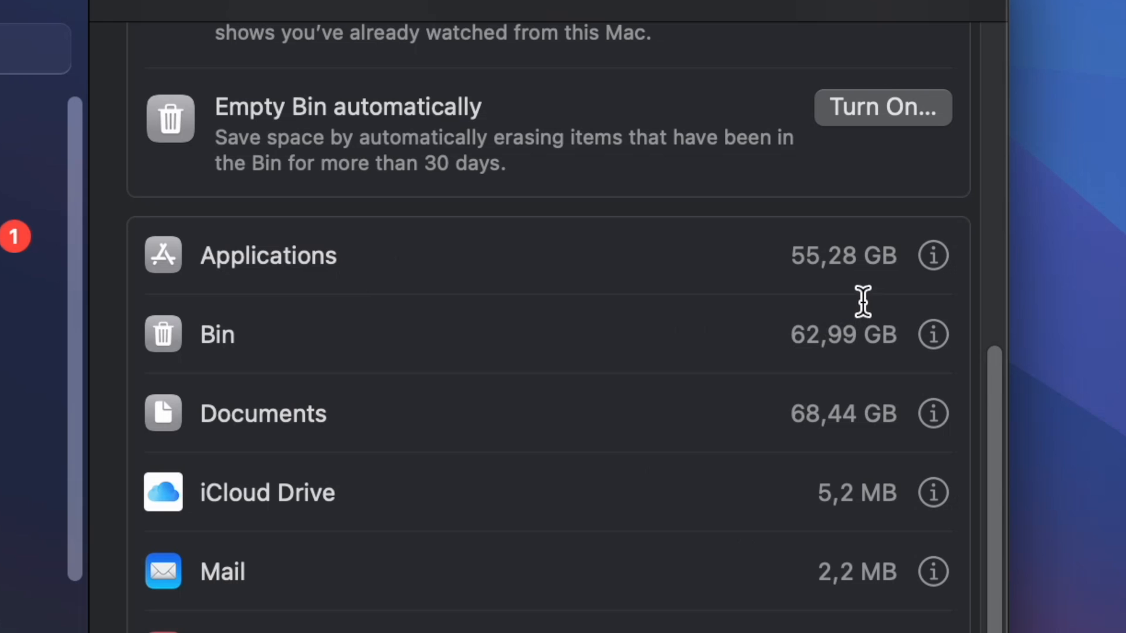
mouse_move(762, 265)
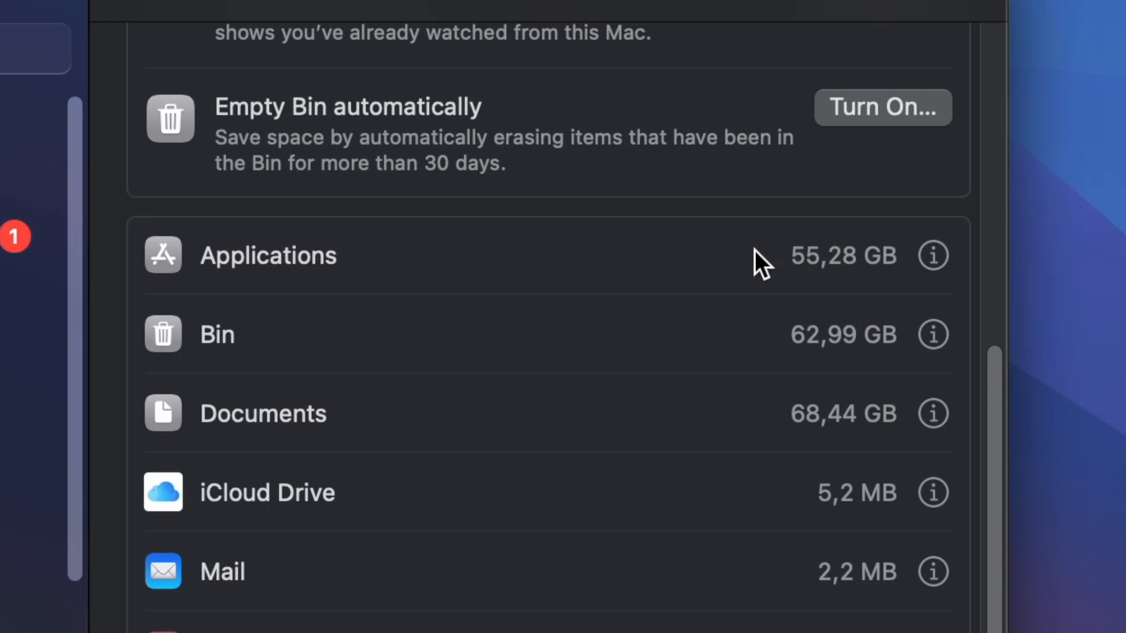
mouse_move(934, 262)
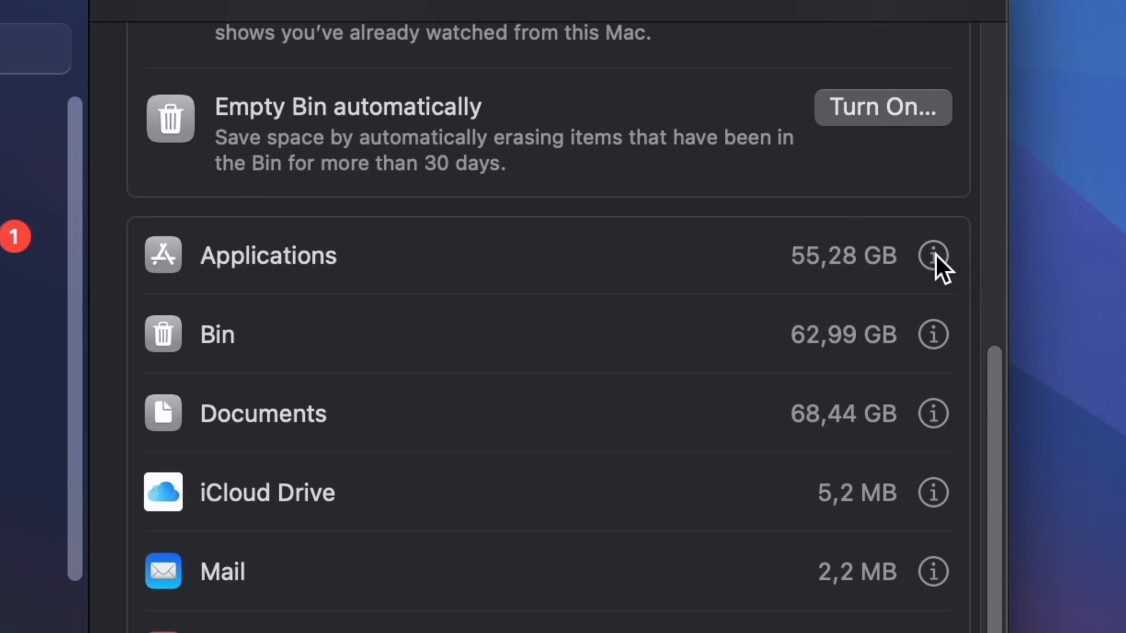
- Show the Applications storage list and select Empire Total War, then DaVinci Resolve (4.04 GB)
click(933, 255)
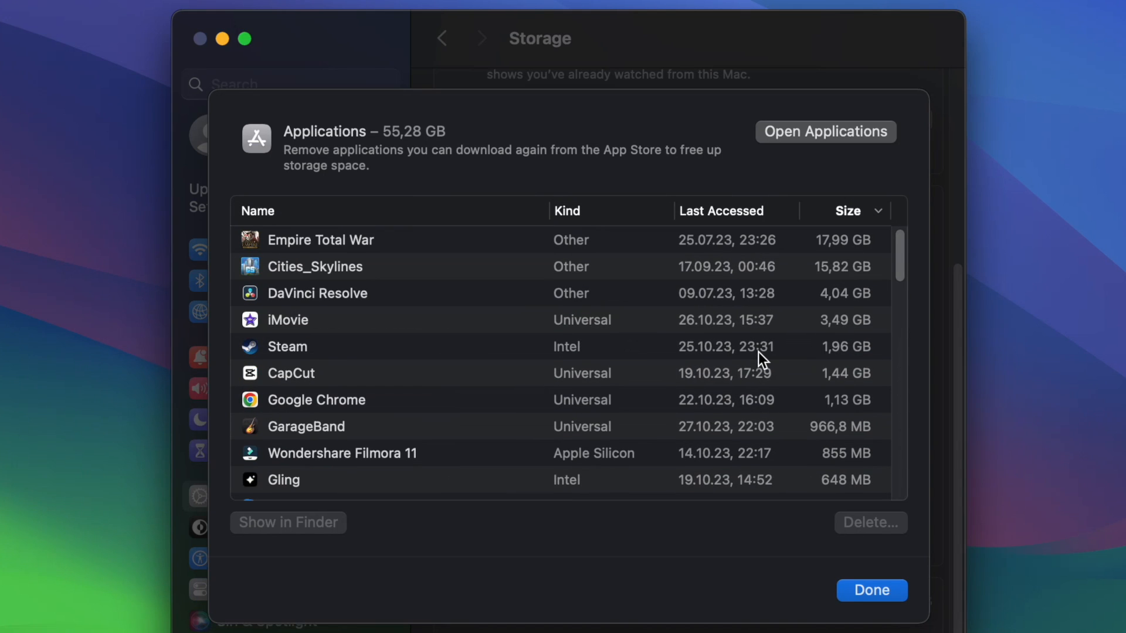
mouse_move(412, 239)
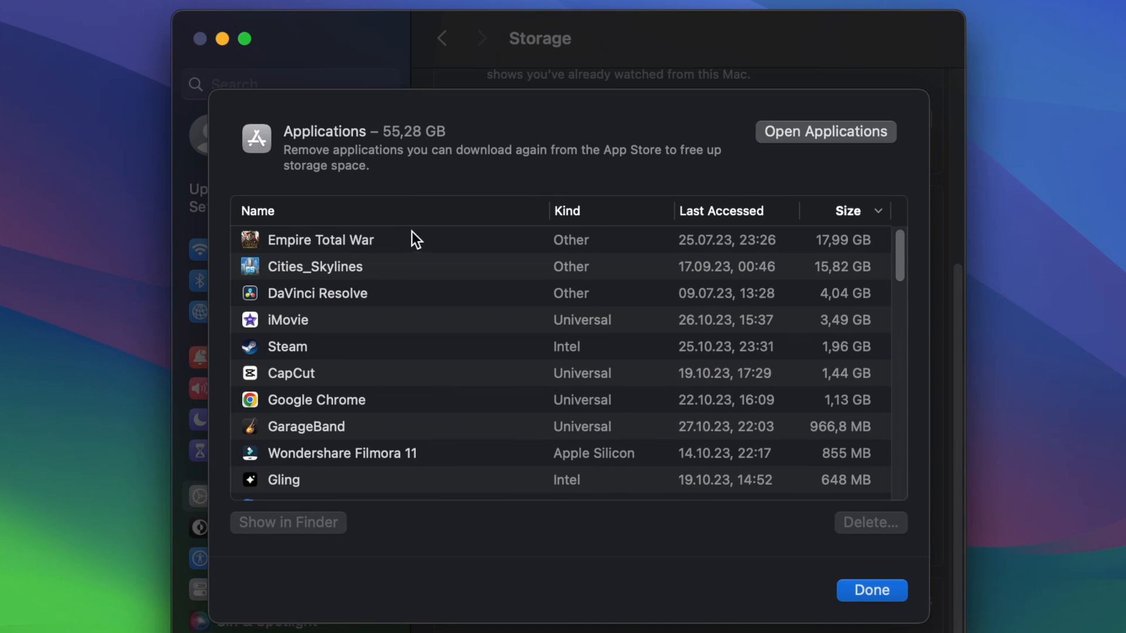
mouse_move(425, 251)
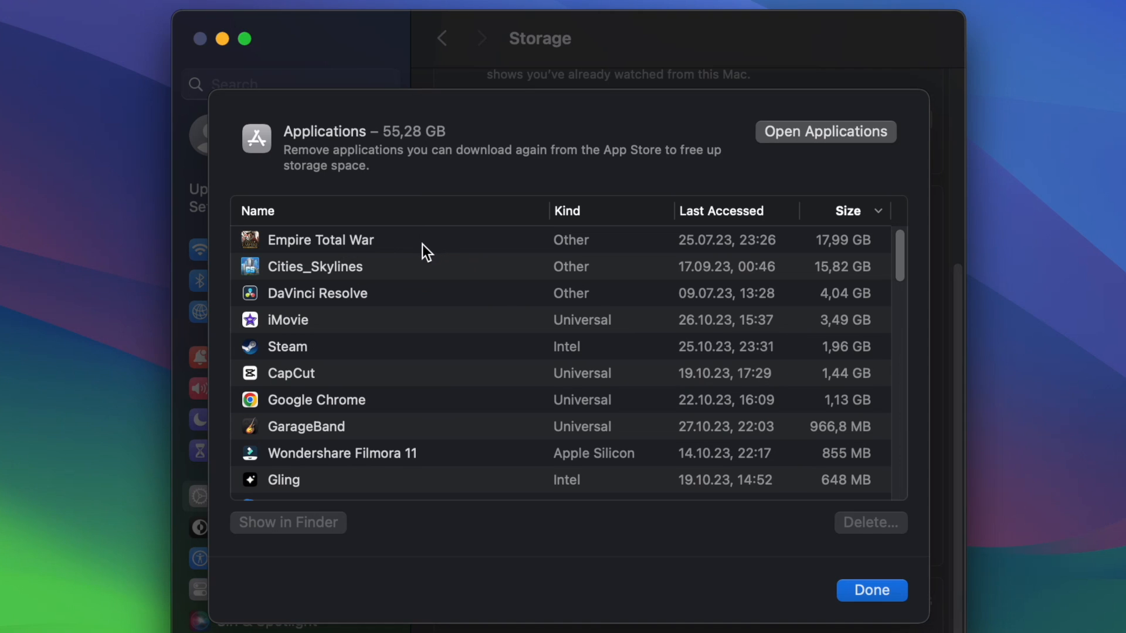
click(320, 239)
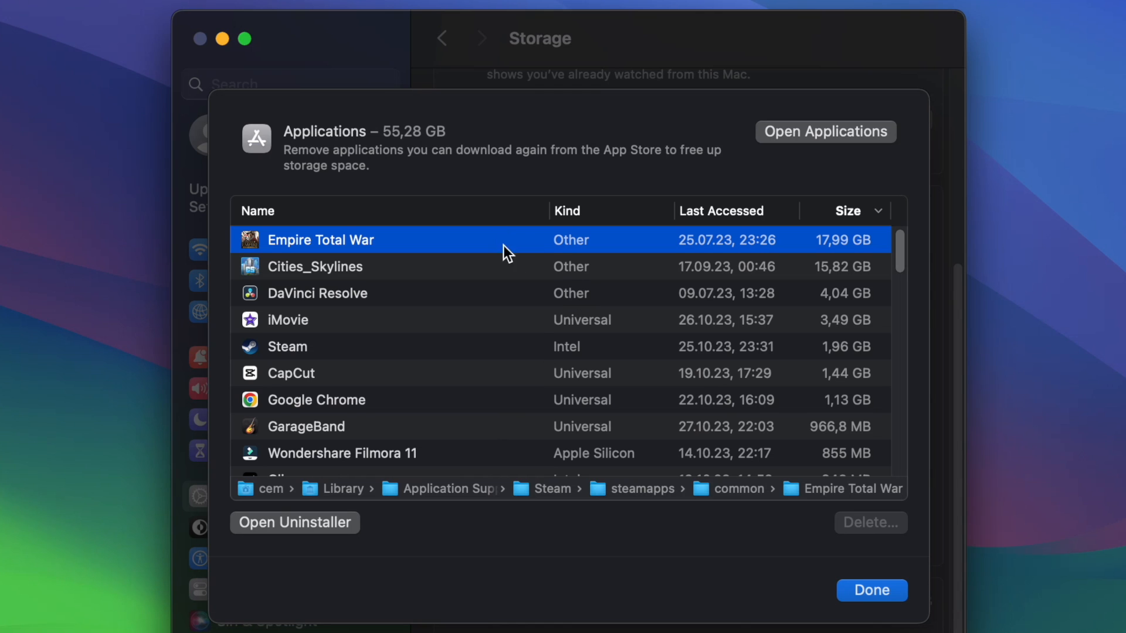
mouse_move(523, 285)
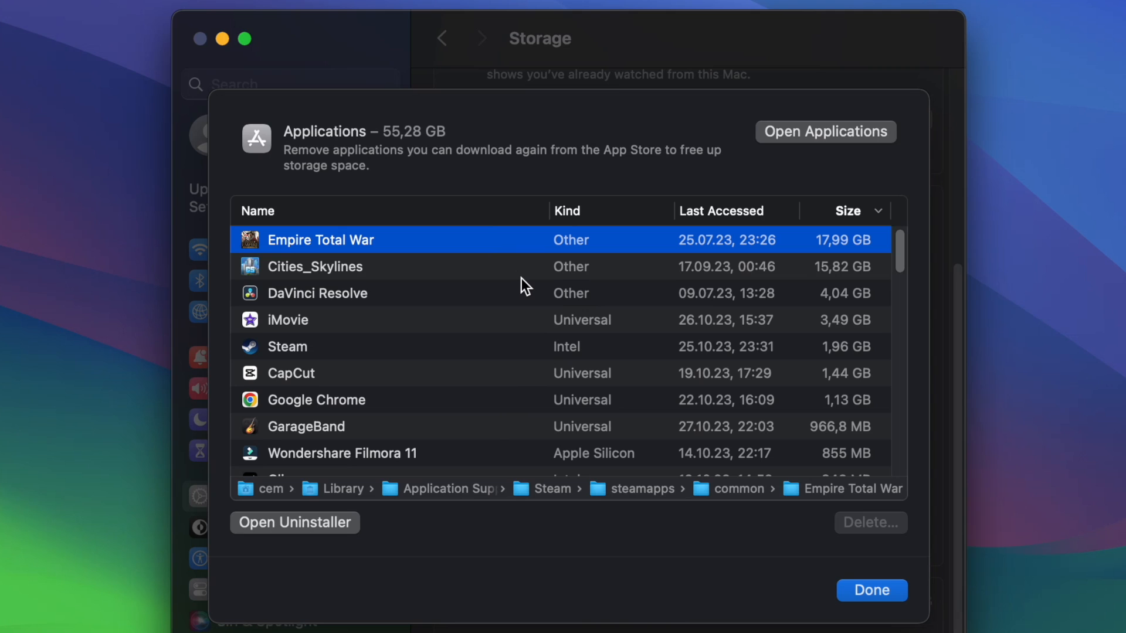
mouse_move(453, 247)
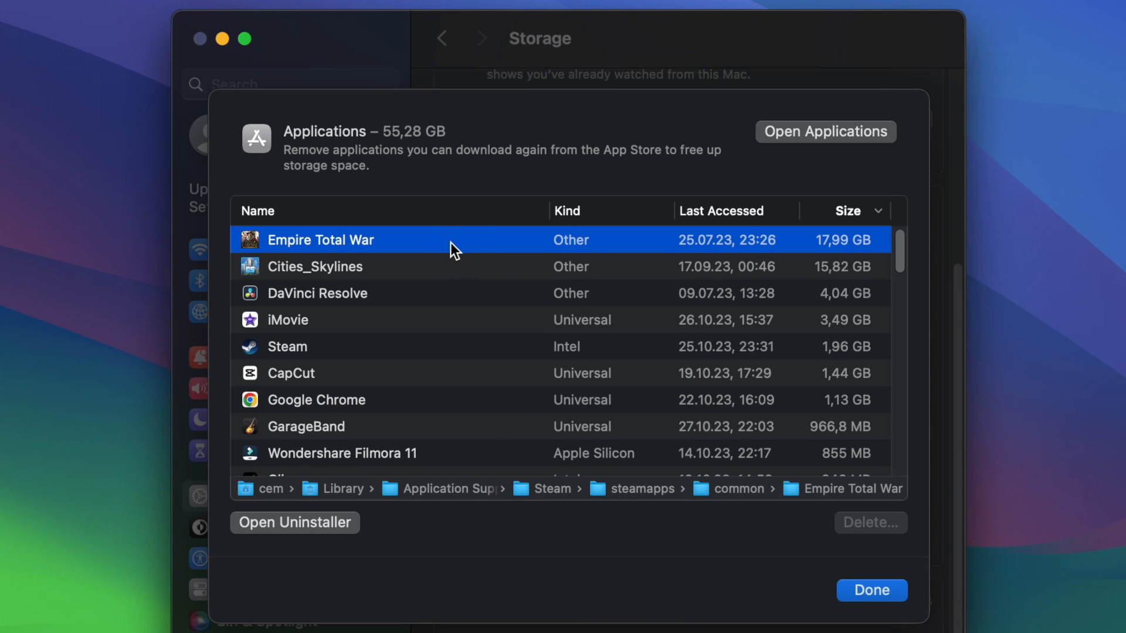
mouse_move(410, 538)
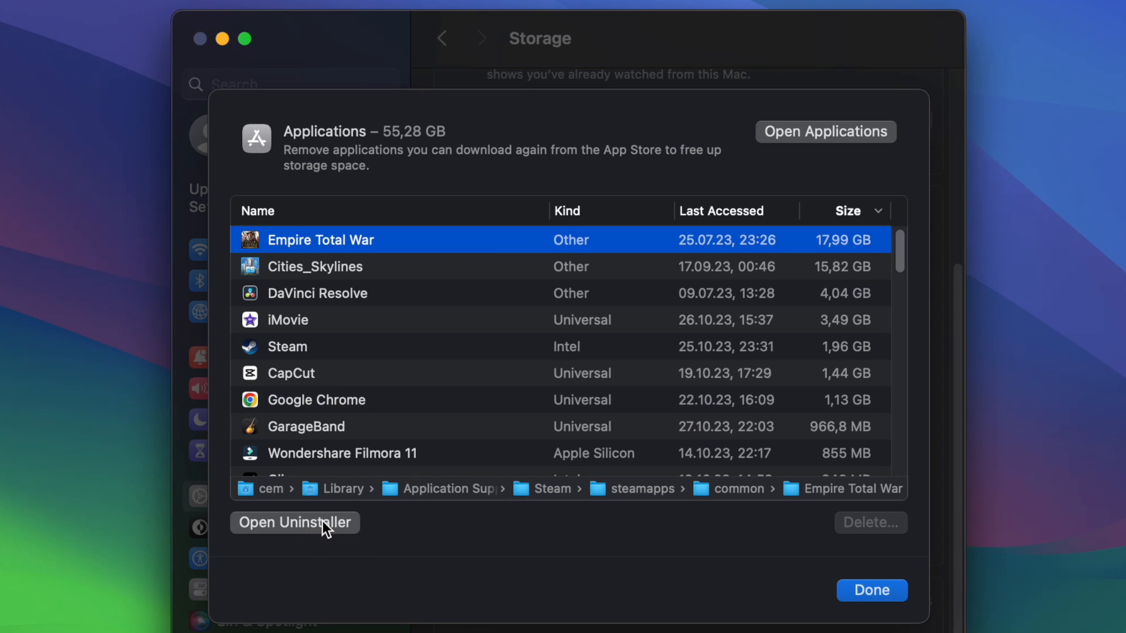
mouse_move(462, 545)
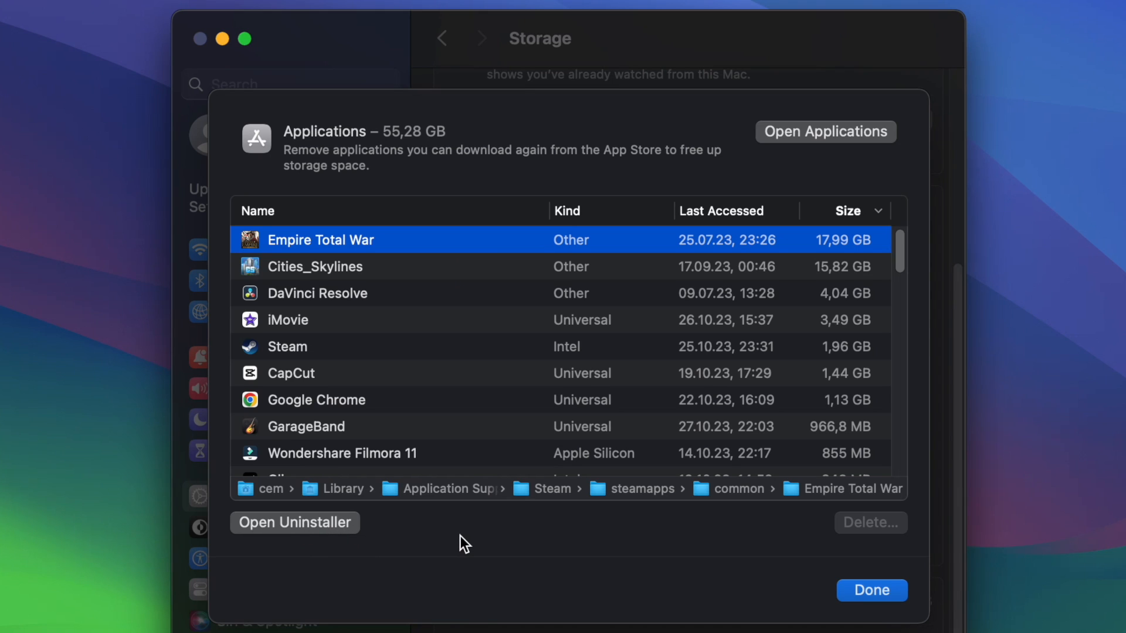
mouse_move(319, 301)
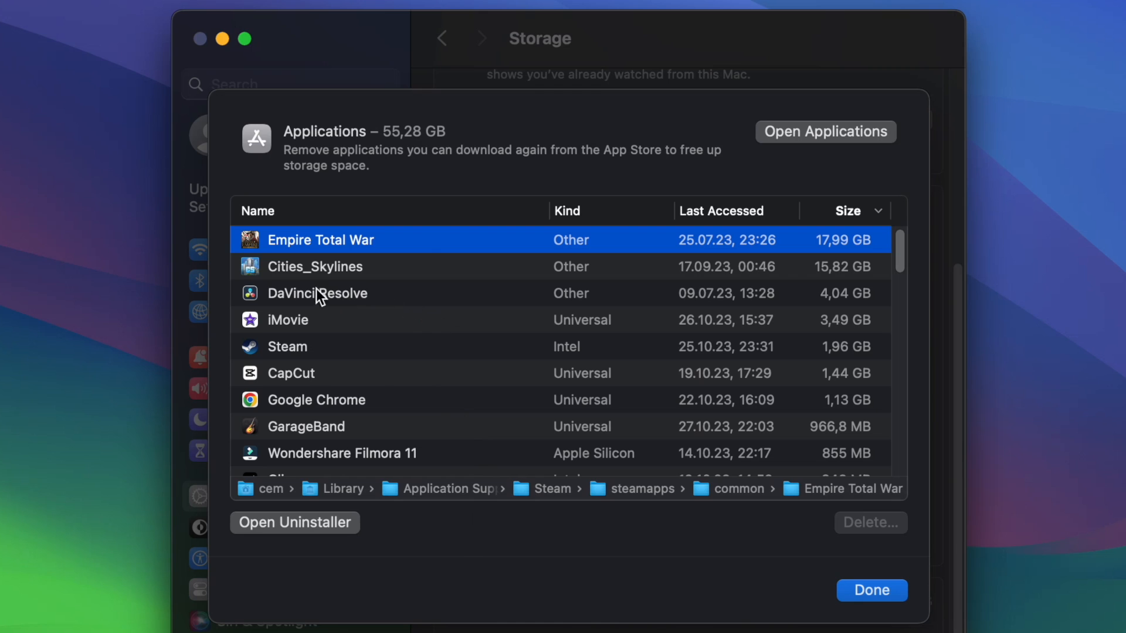
click(316, 293)
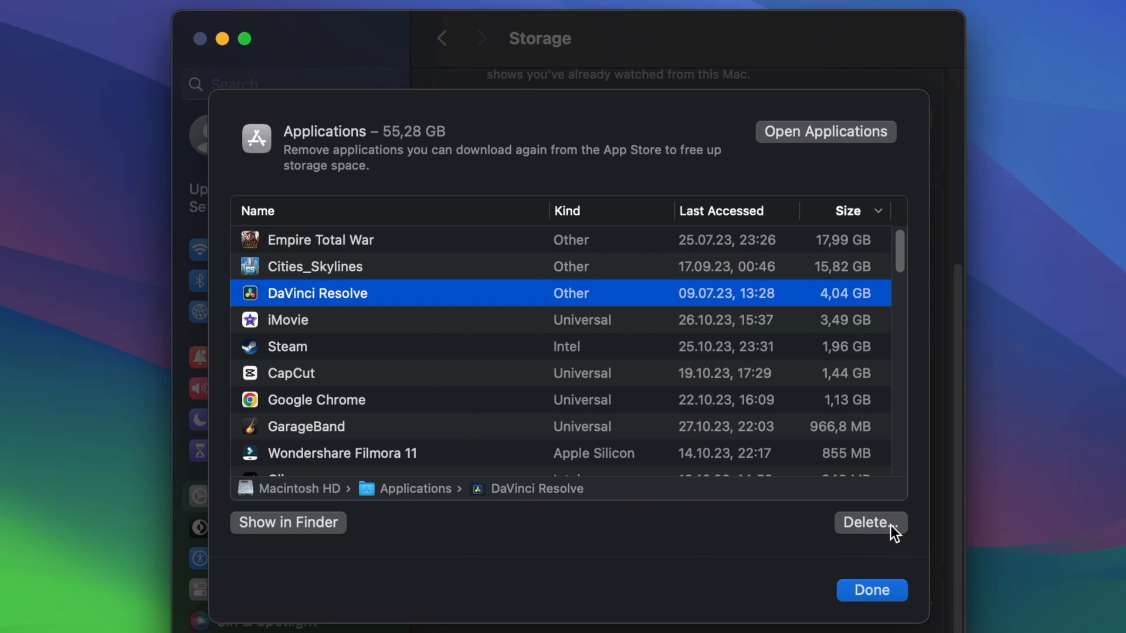
click(870, 523)
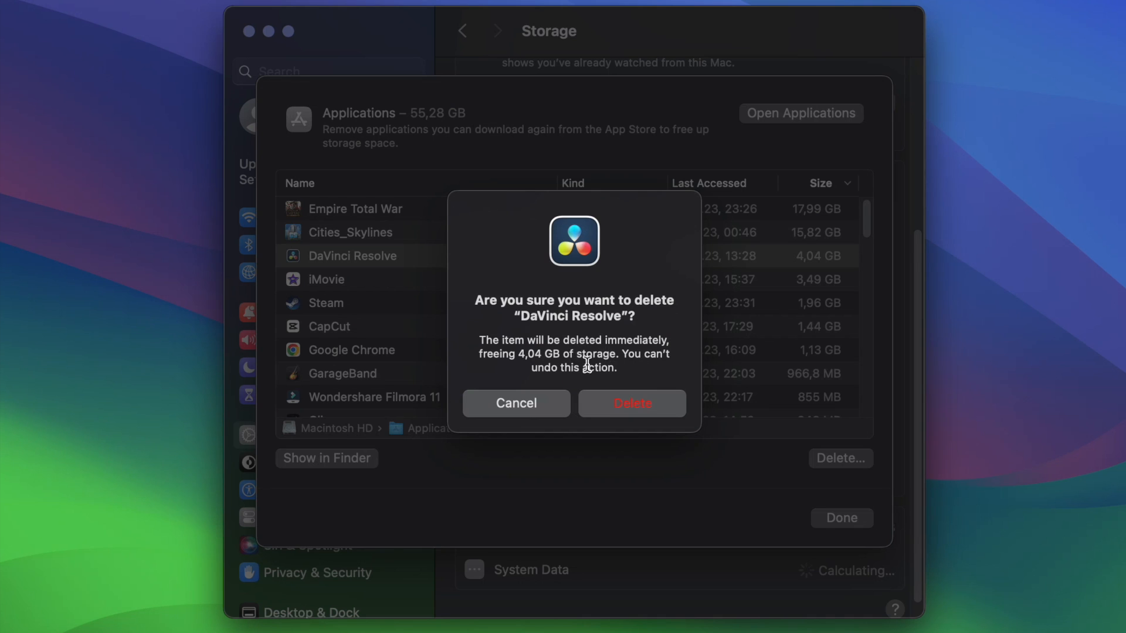
mouse_move(613, 450)
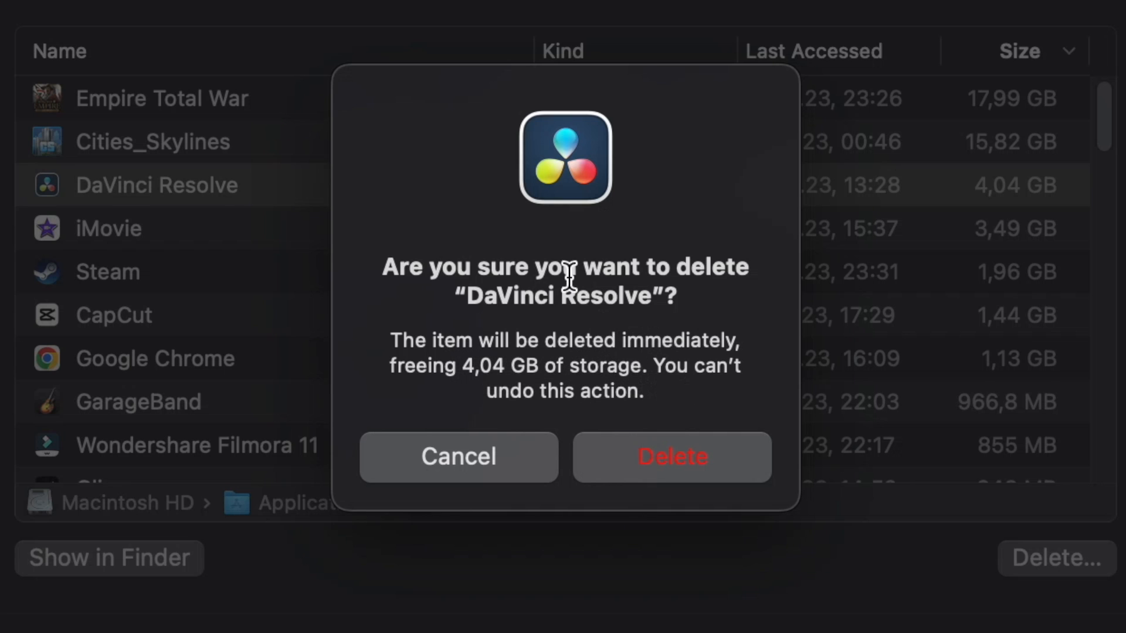
mouse_move(555, 274)
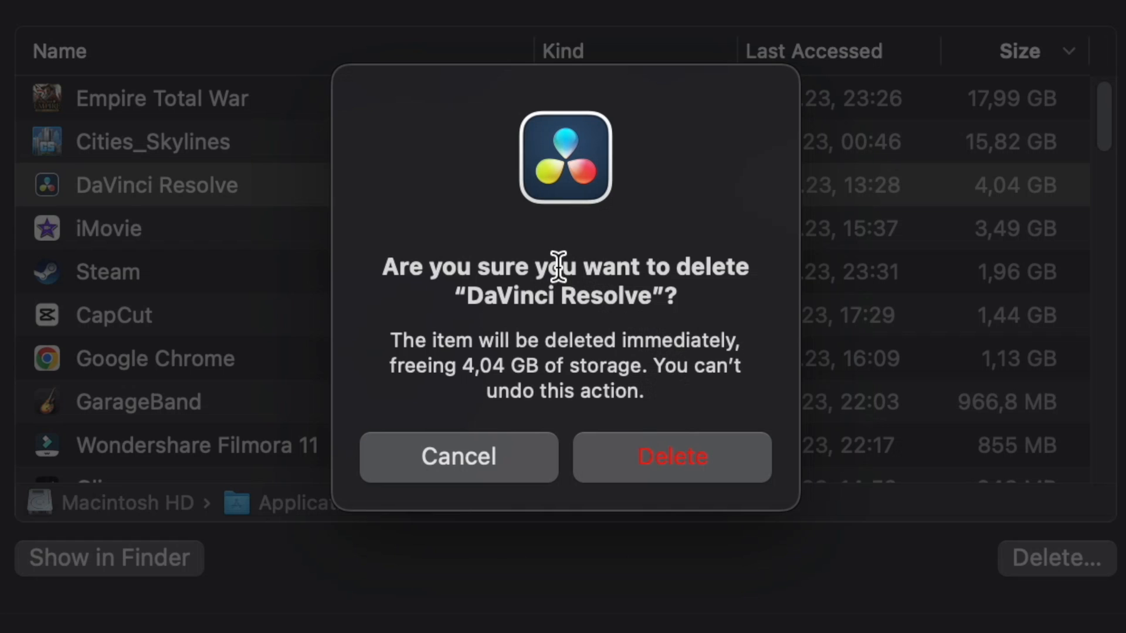
mouse_move(652, 366)
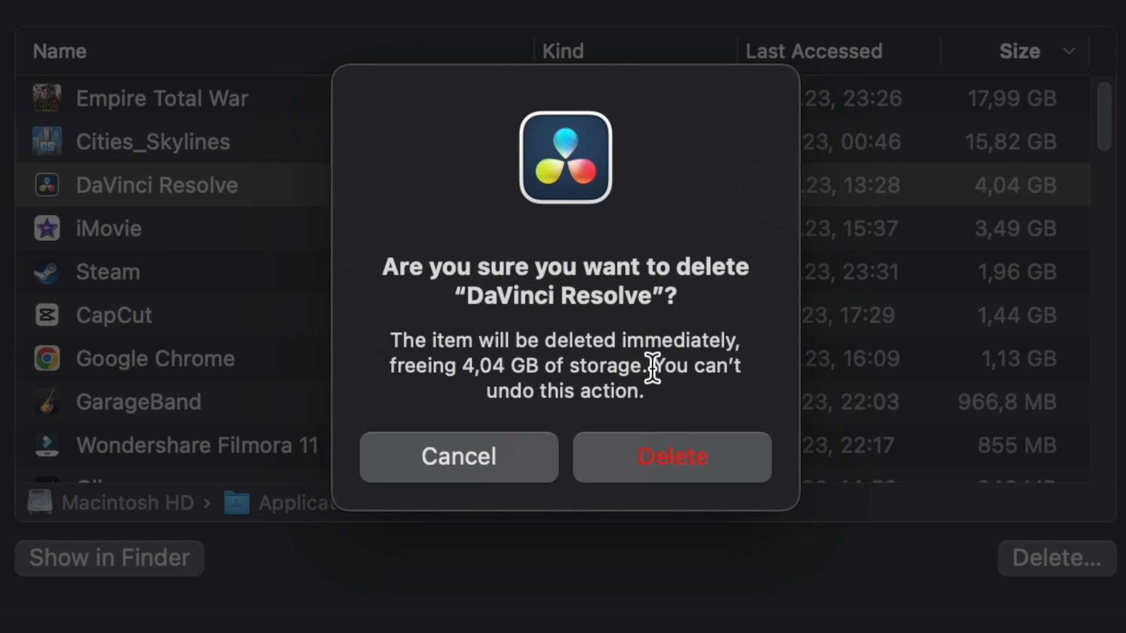
mouse_move(542, 367)
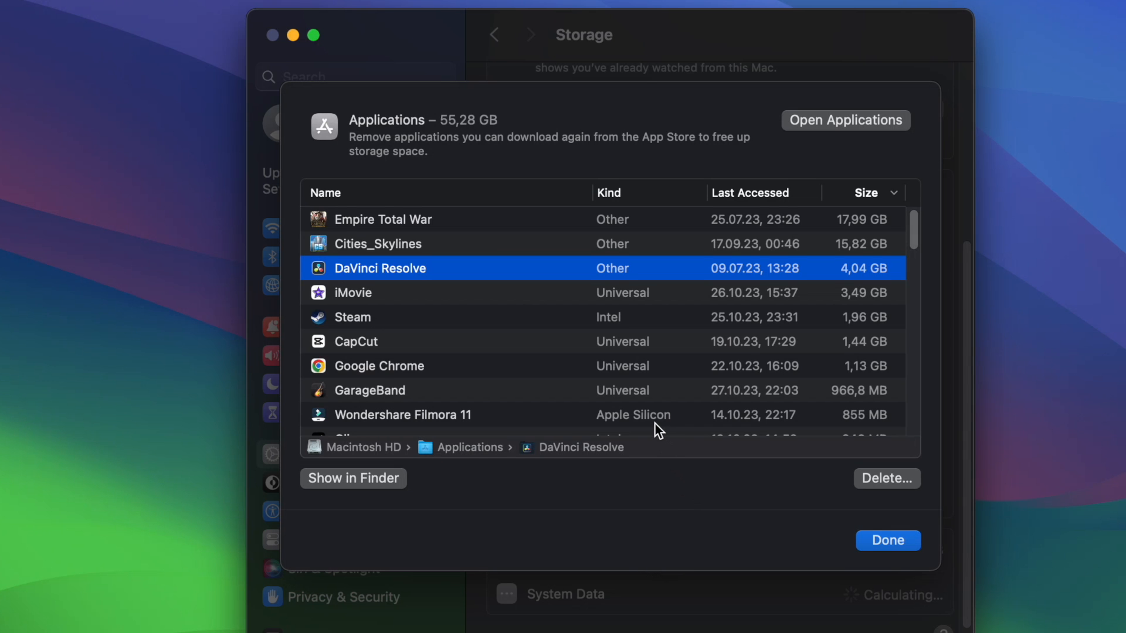
mouse_move(584, 367)
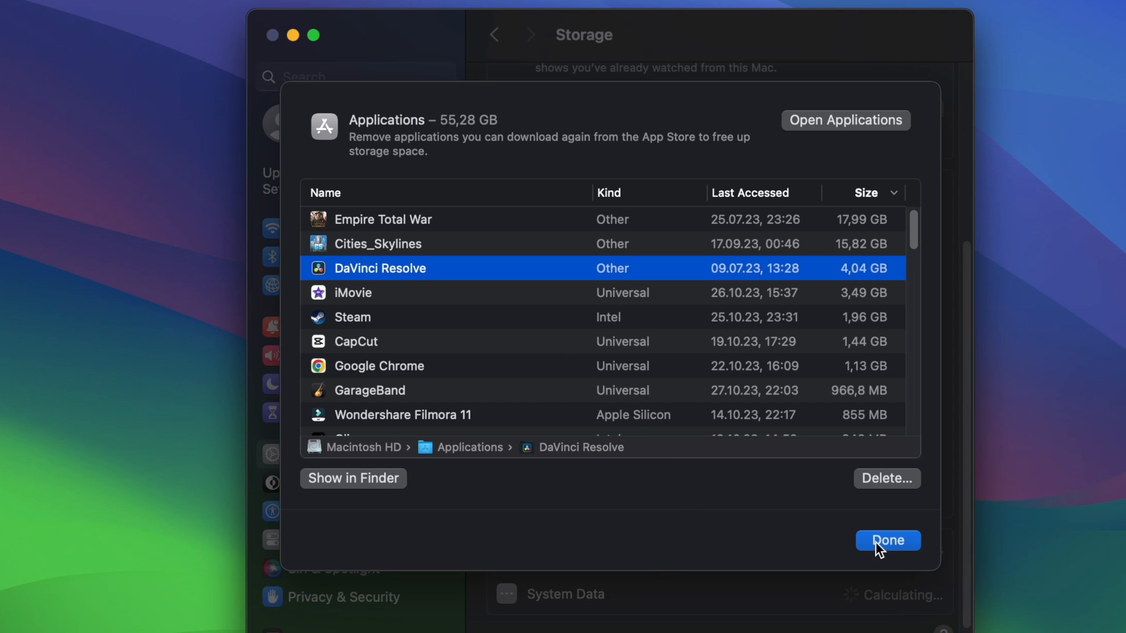
- Leave the applications list and show the Bin's 62.99 GB of trashed items
click(886, 541)
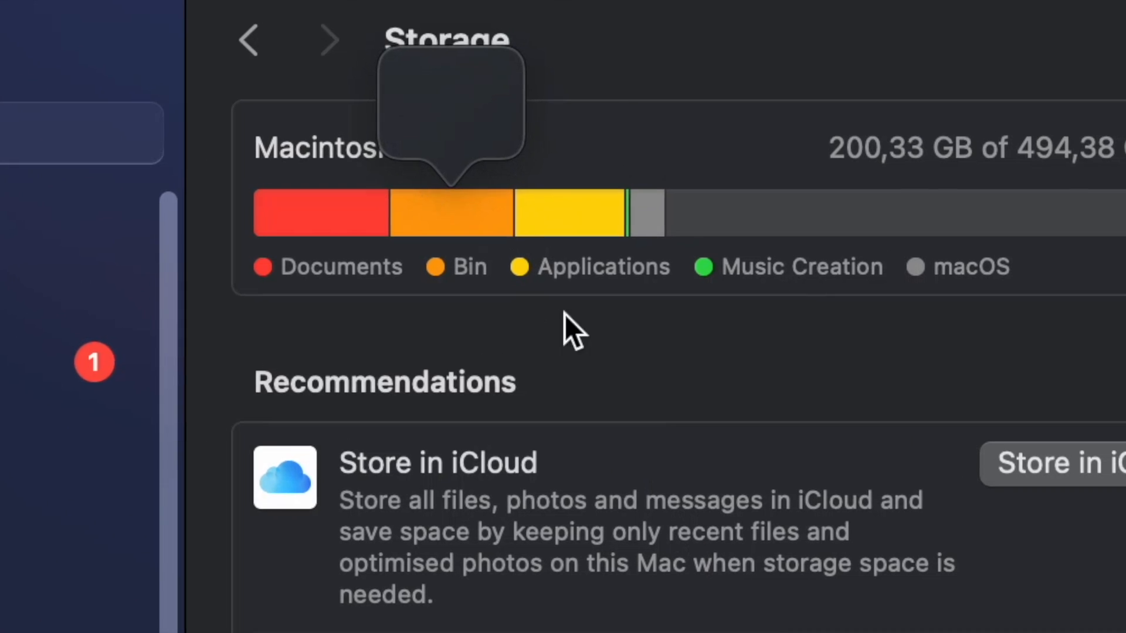
scroll(down, 3)
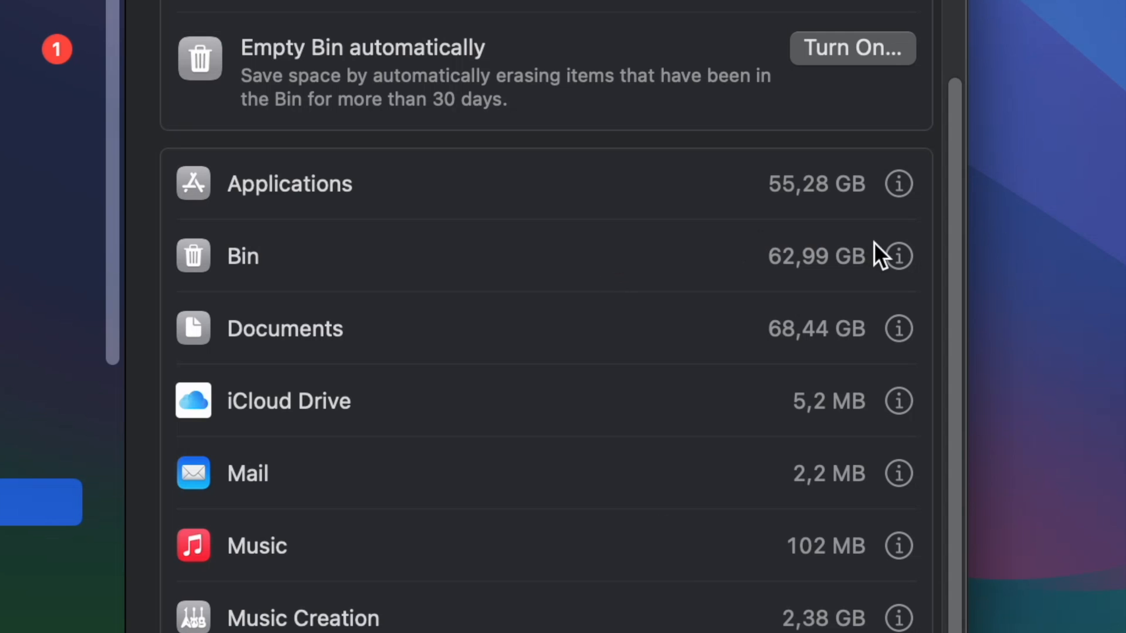
click(898, 256)
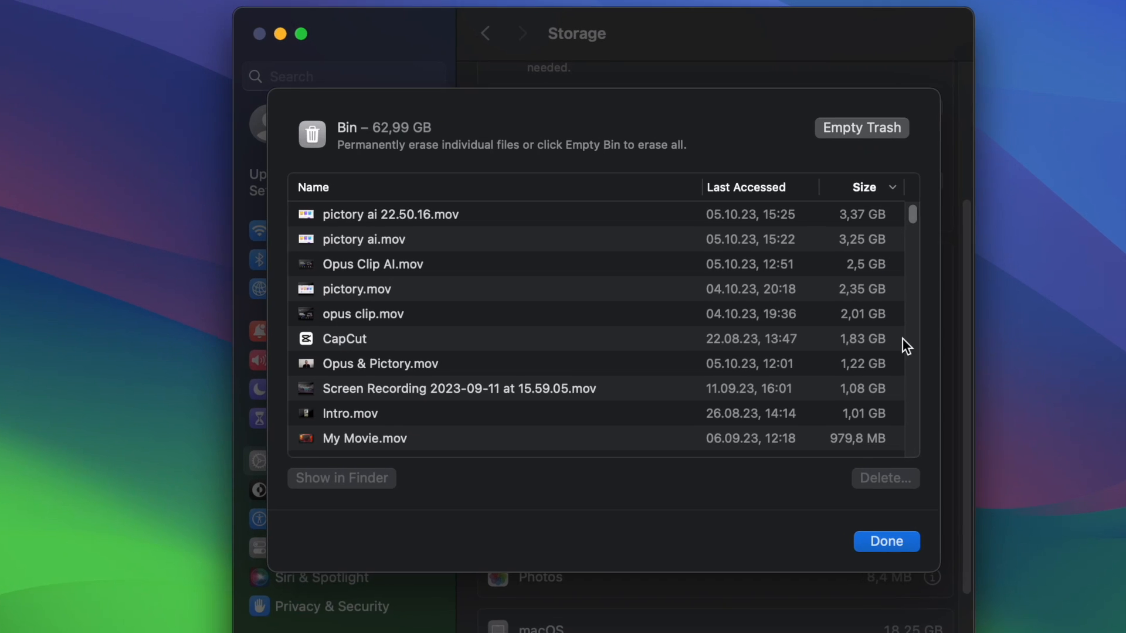